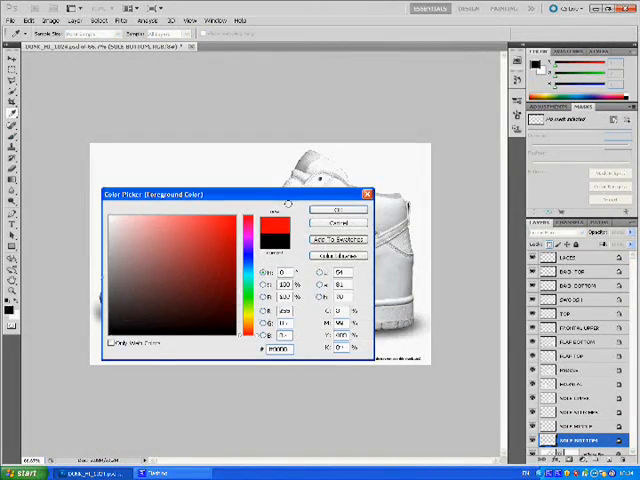
Confirm red as the paint colour and paint the toe, heel and upper panels, one panel grey
{"action": "left_click", "coordinate": [335, 210]}
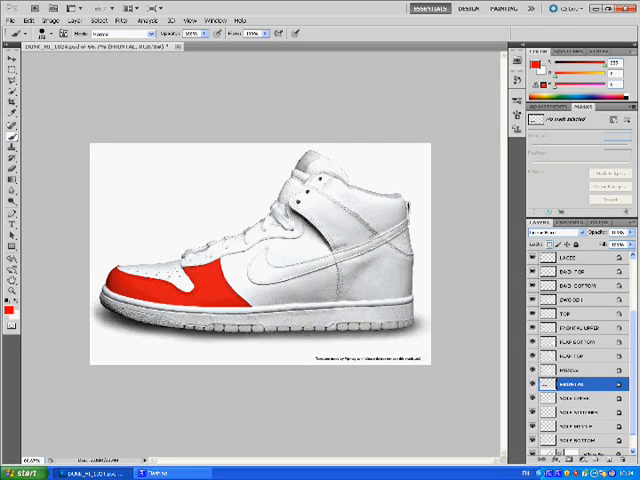
{"action": "left_click", "coordinate": [575, 342]}
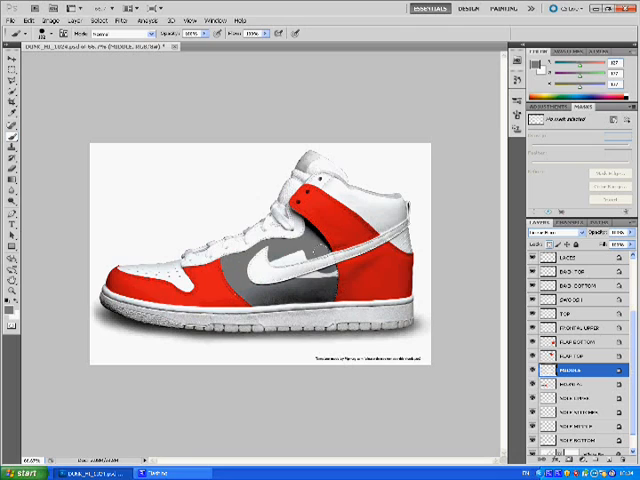
Paint the Swoosh layer yellow, then the Frontal Upper and Top panels grey
{"action": "left_click", "coordinate": [575, 331]}
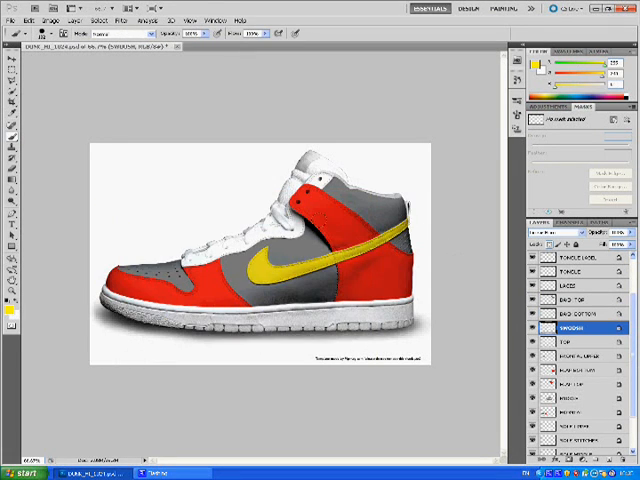
{"action": "left_click", "coordinate": [575, 288]}
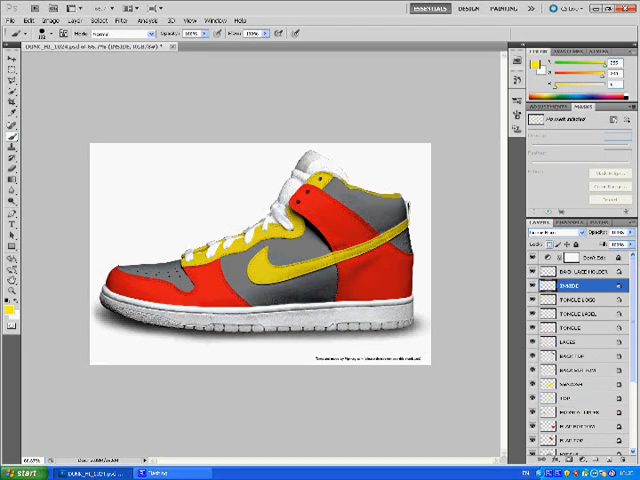
Paint the Inside and Back Lace Holder layers yellow, then start picking red for the Tongue layer
{"action": "left_click", "coordinate": [580, 279]}
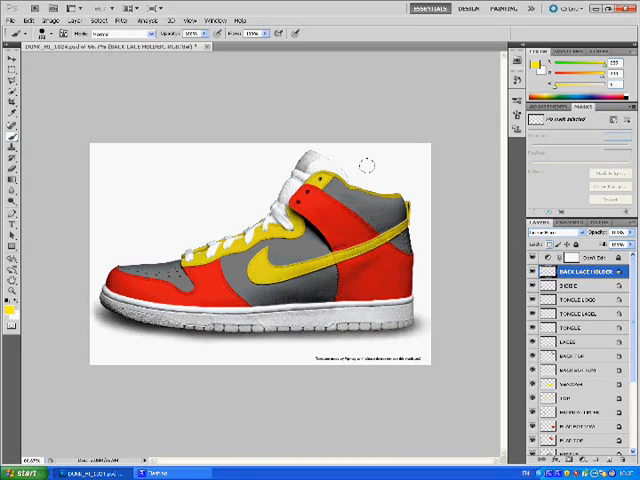
{"action": "left_click", "coordinate": [575, 327]}
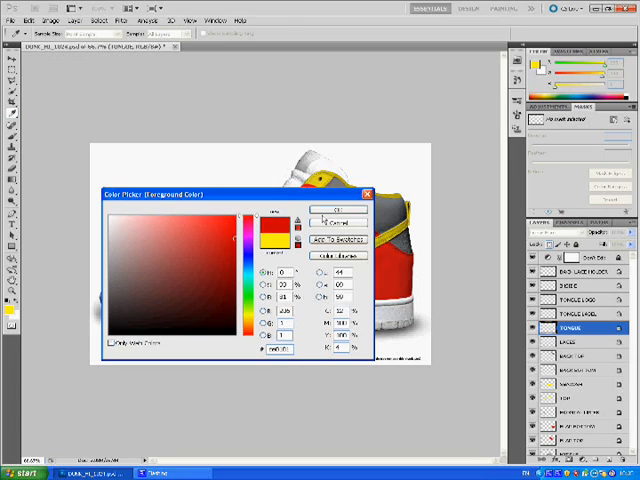
Paint the tongue red, its logo and upper sole yellow, then select the Laces layer
{"action": "left_click", "coordinate": [328, 210]}
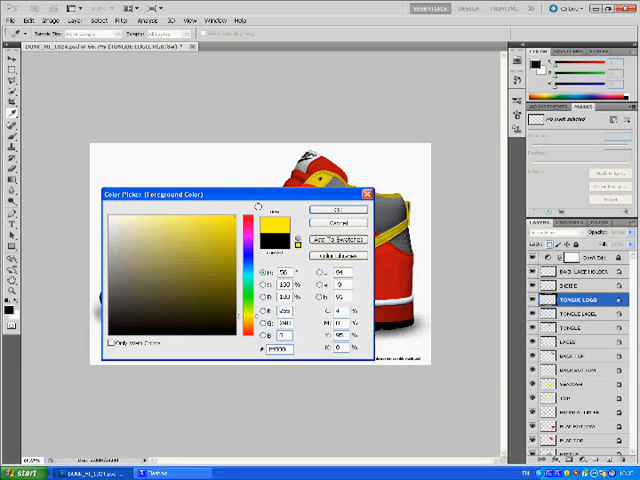
{"action": "left_click", "coordinate": [336, 210]}
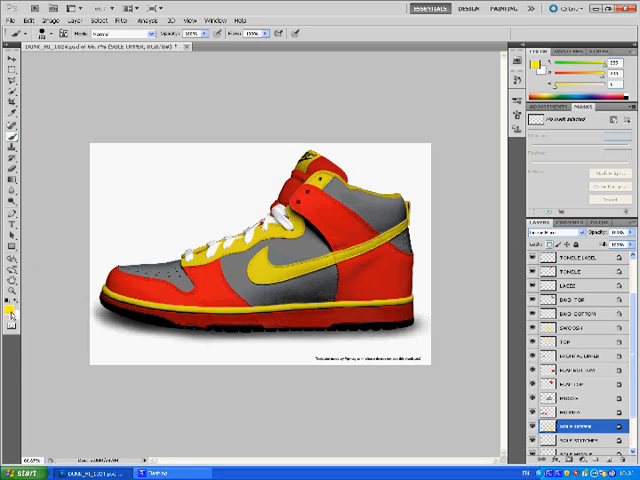
{"action": "left_click", "coordinate": [570, 287]}
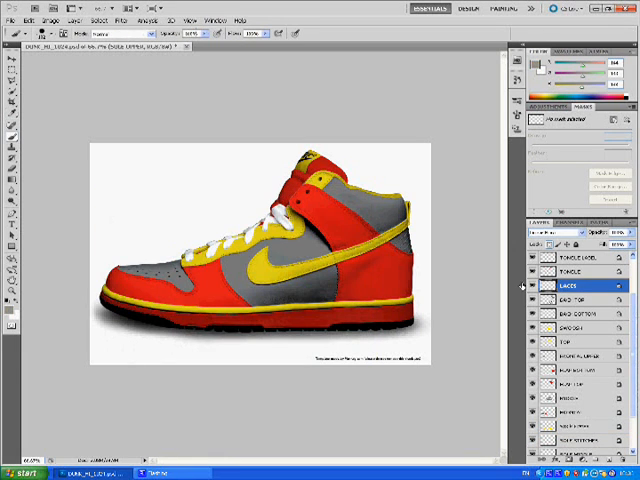